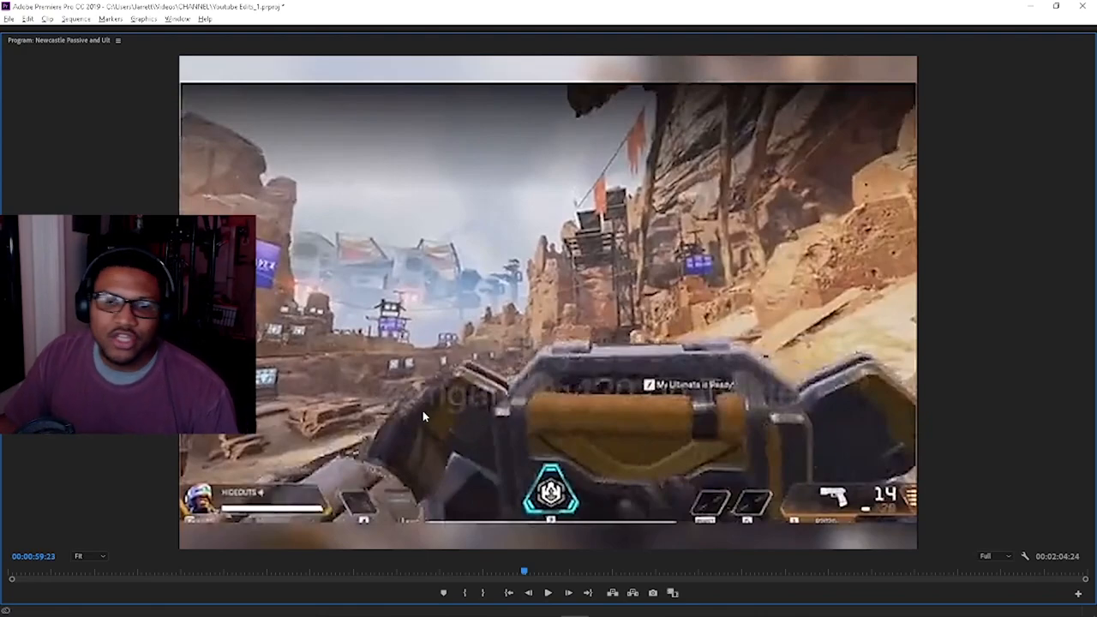
# Play the Newcastle gameplay forward to the heavy gun firing at the canyon wall
pyautogui.click(547, 594)
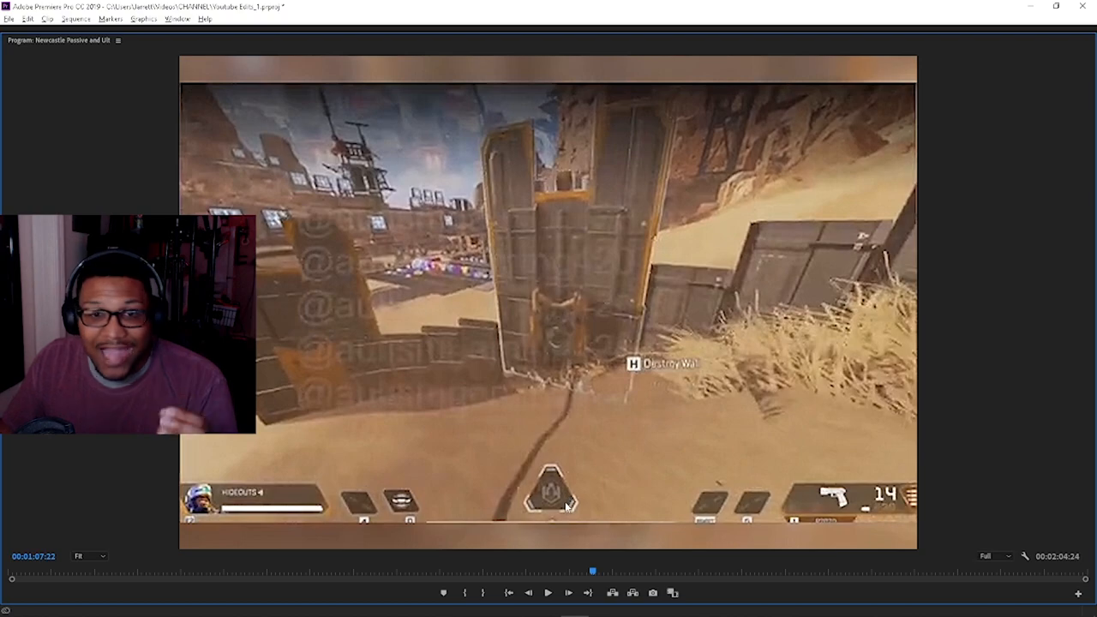
pyautogui.moveTo(600, 556)
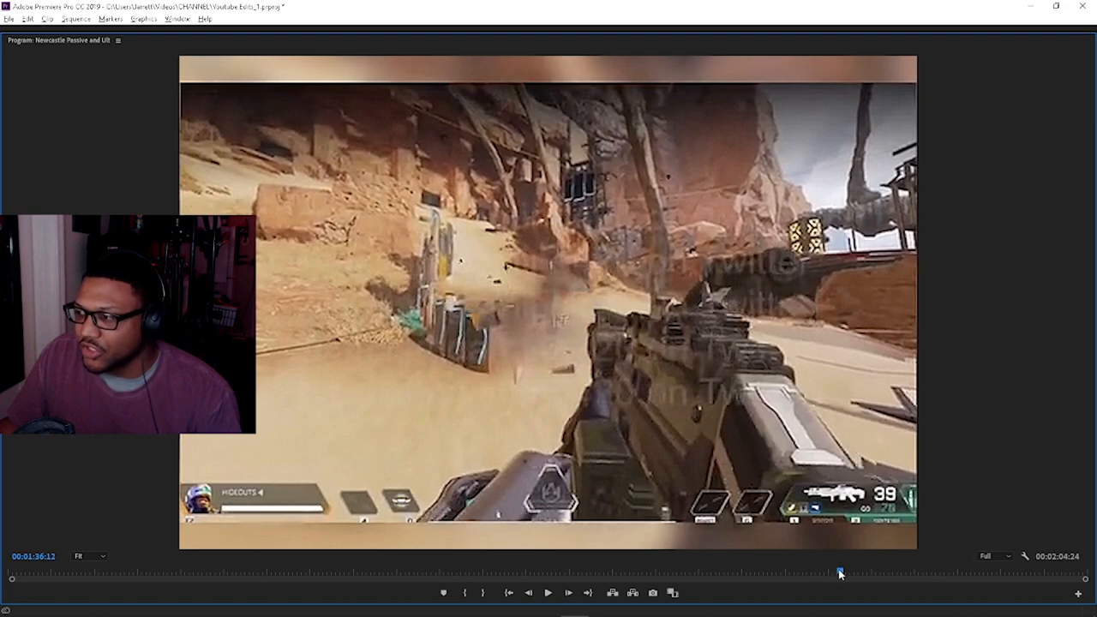
# Scrub playback back to around 00:01:04 where the energy blast goes off
pyautogui.moveTo(840, 570); pyautogui.dragTo(829, 569)
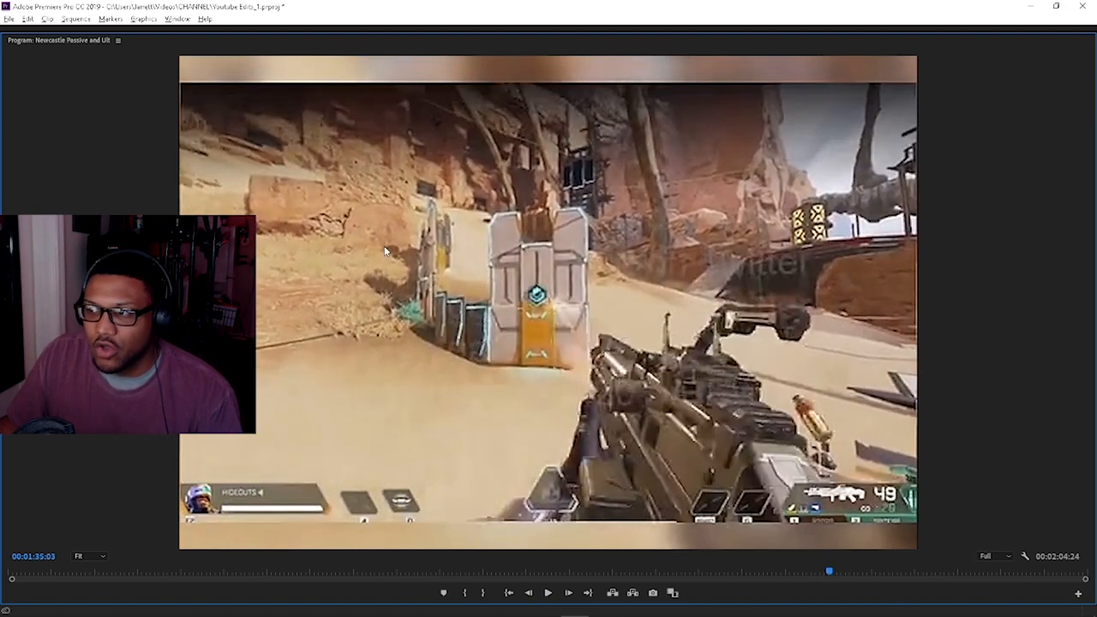
pyautogui.moveTo(410, 294)
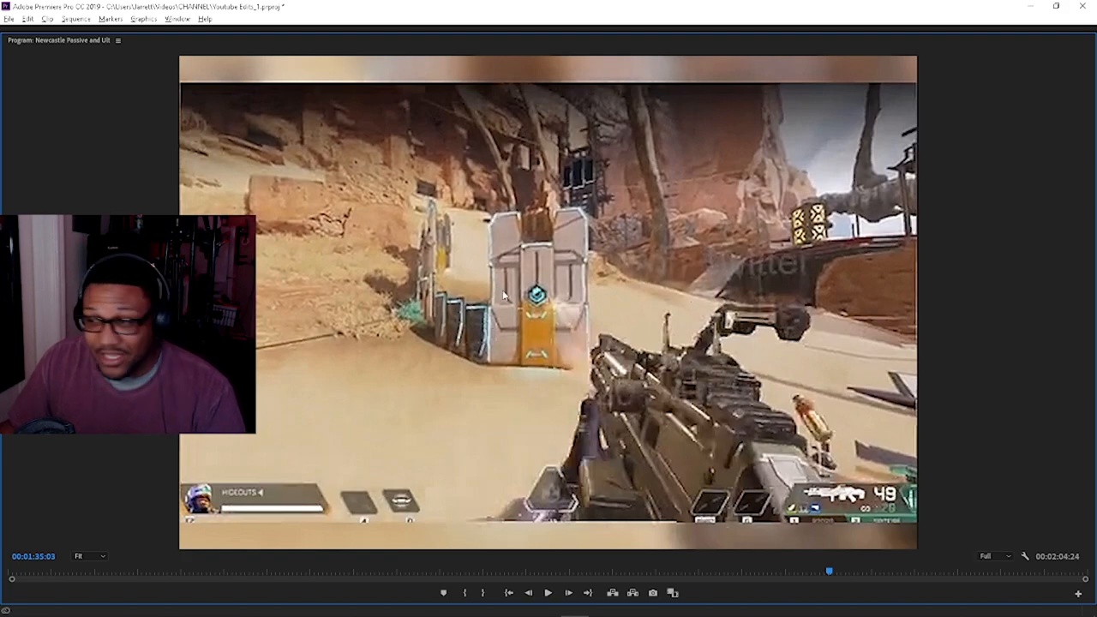
pyautogui.moveTo(535, 308)
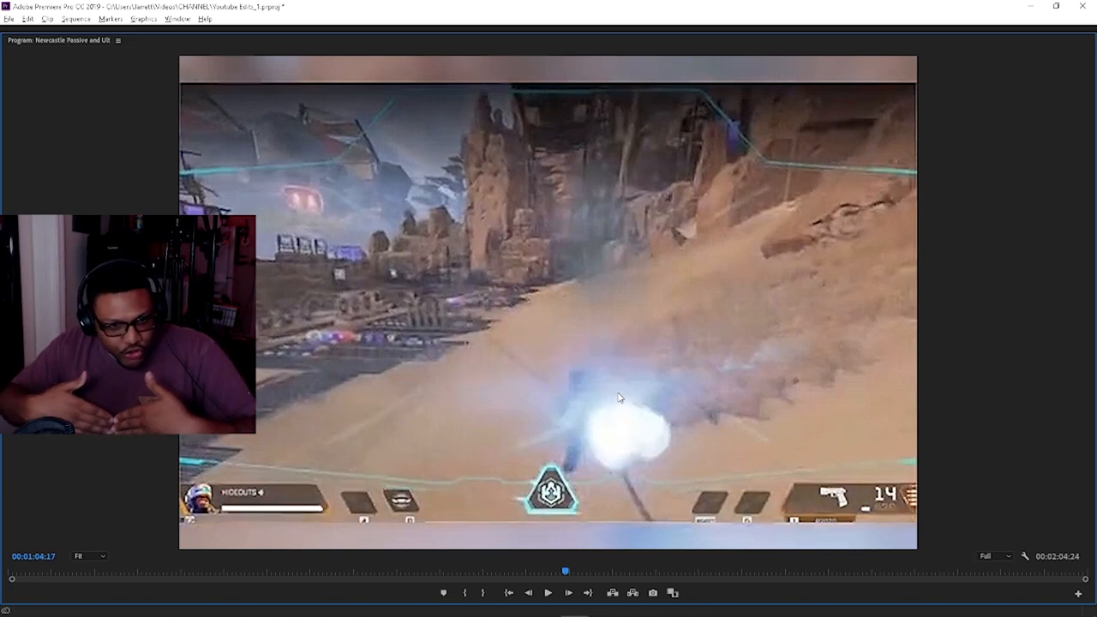
# Resume playback and hold near 00:01:06 on the deployable wall fortification frame
pyautogui.click(548, 593)
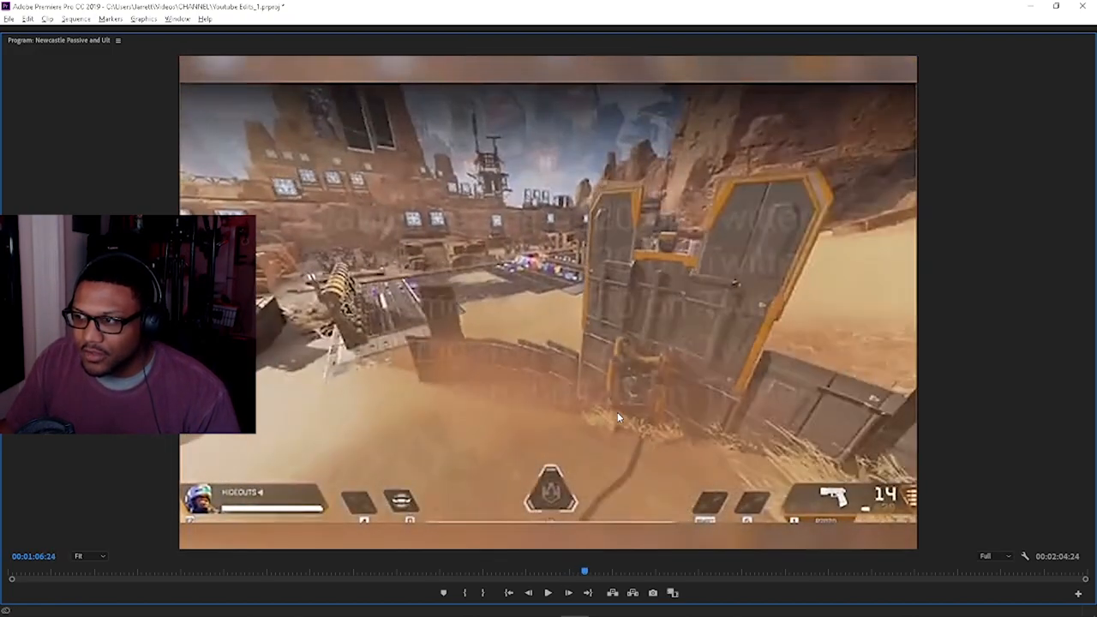
pyautogui.moveTo(504, 374)
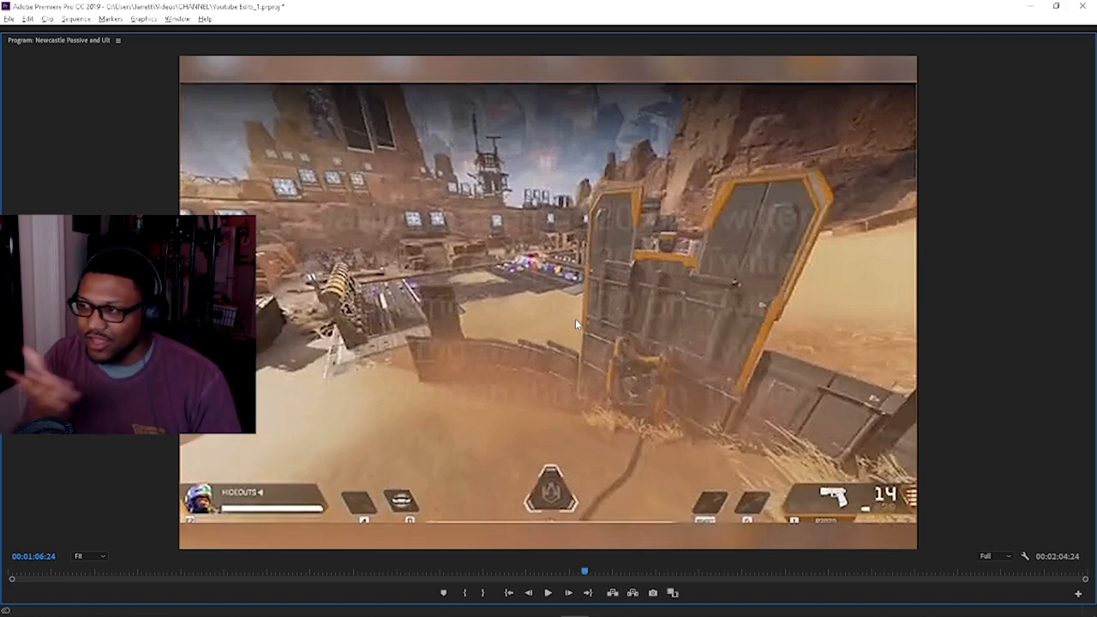
pyautogui.moveTo(566, 303)
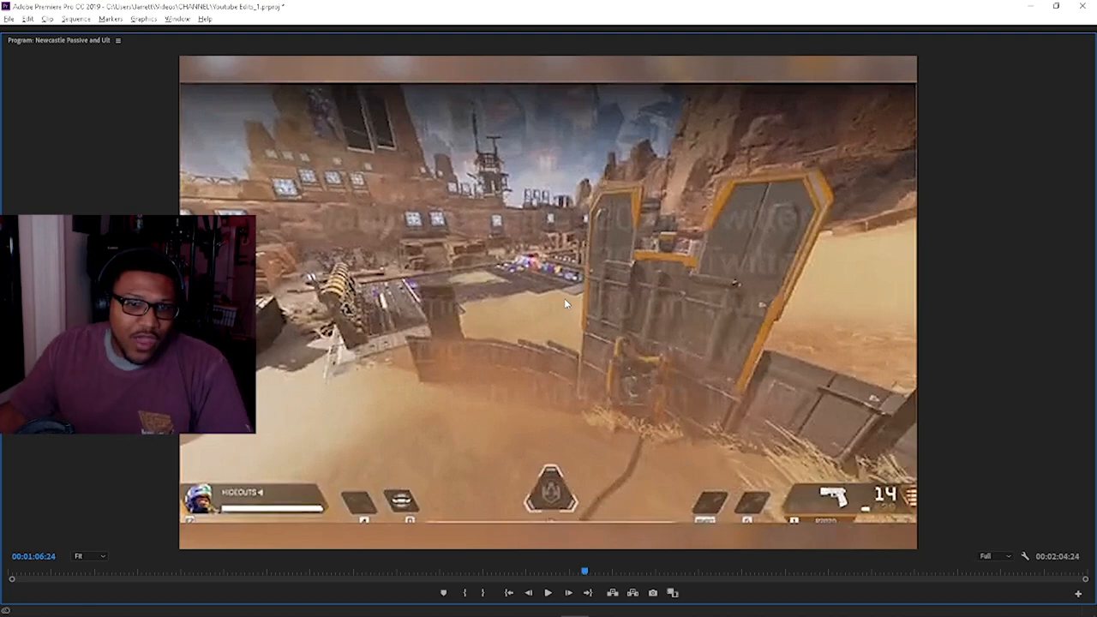
pyautogui.moveTo(603, 367)
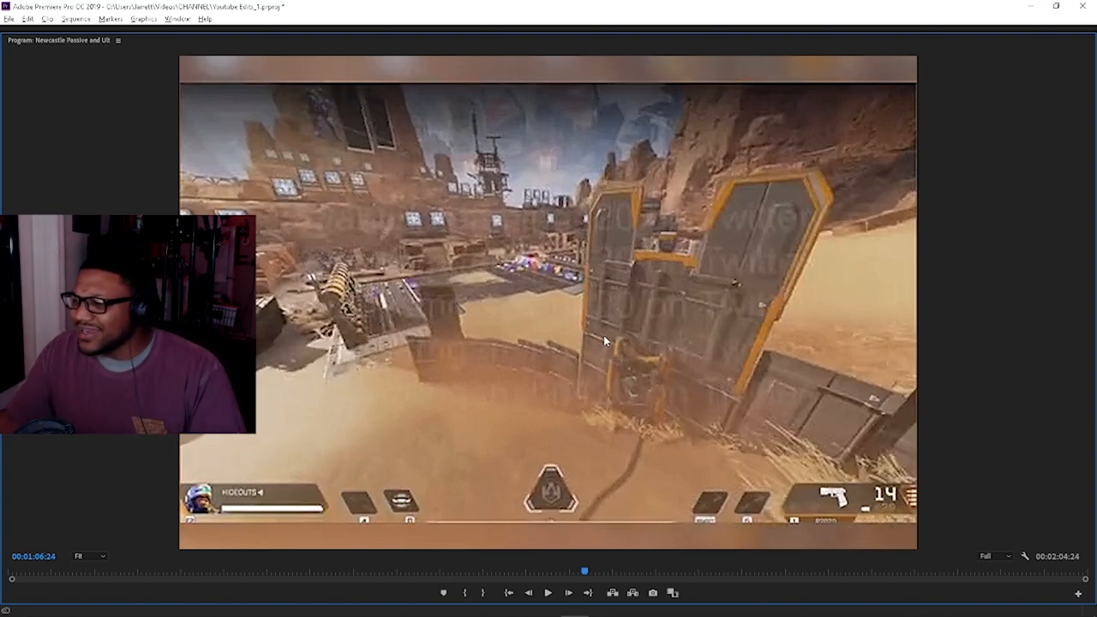
# Scrub into the second clip past its intro and play through Newcastle's red-armour finisher
pyautogui.moveTo(586, 569); pyautogui.dragTo(746, 570)
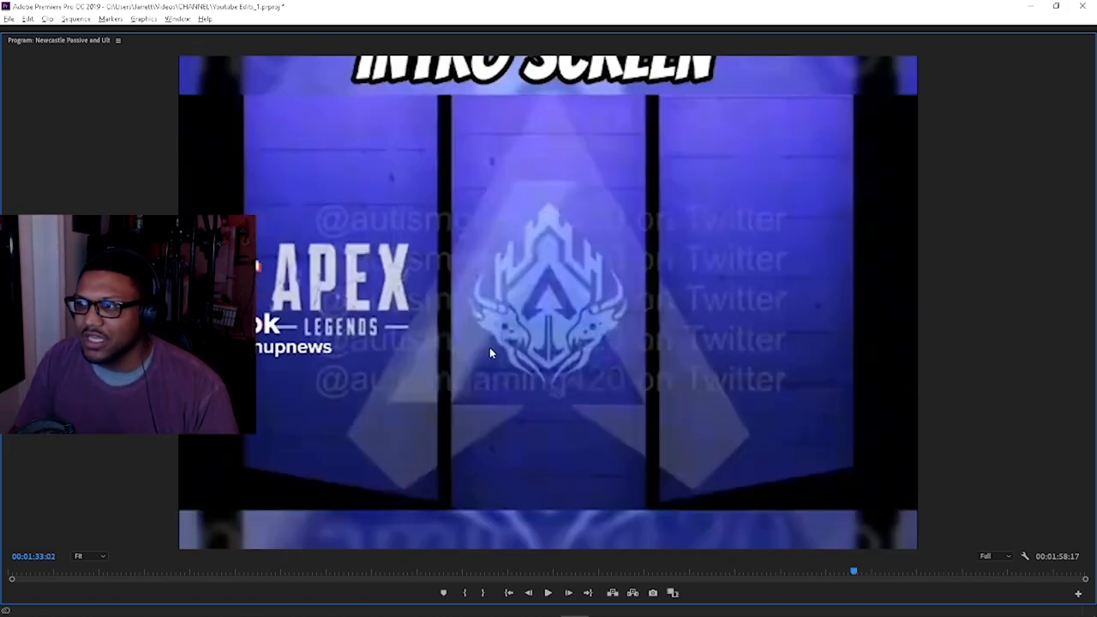
pyautogui.moveTo(470, 358)
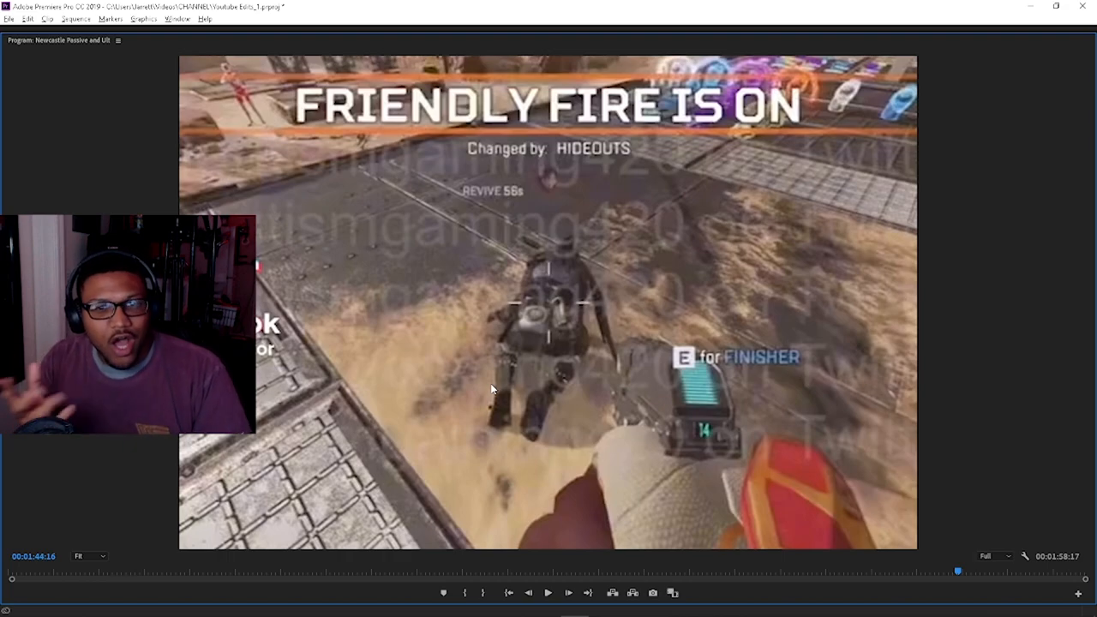
pyautogui.click(549, 593)
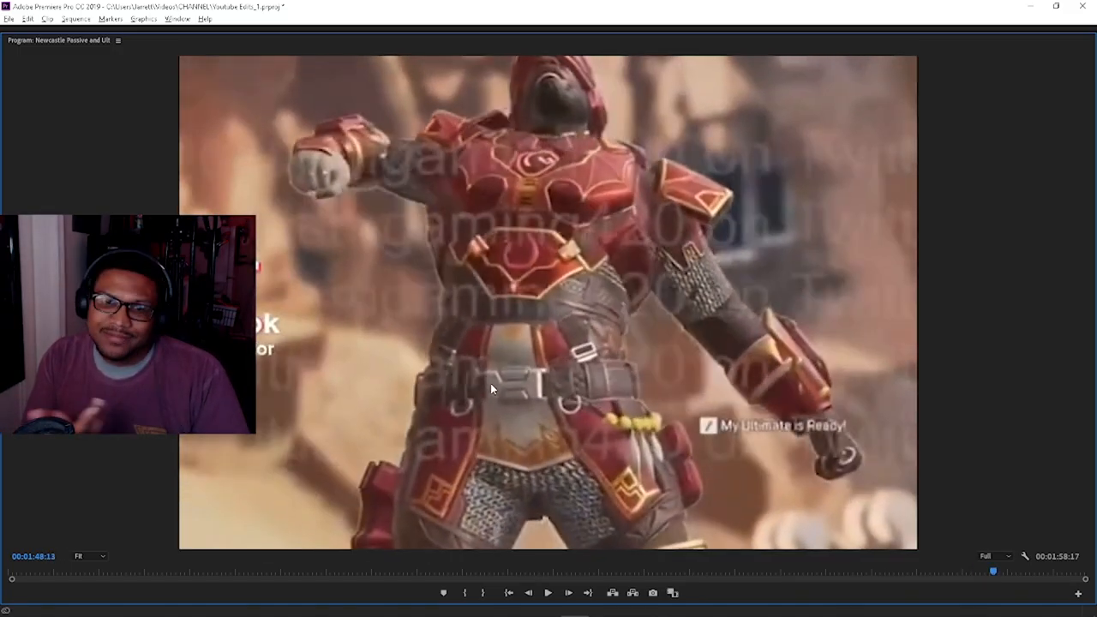
pyautogui.click(549, 593)
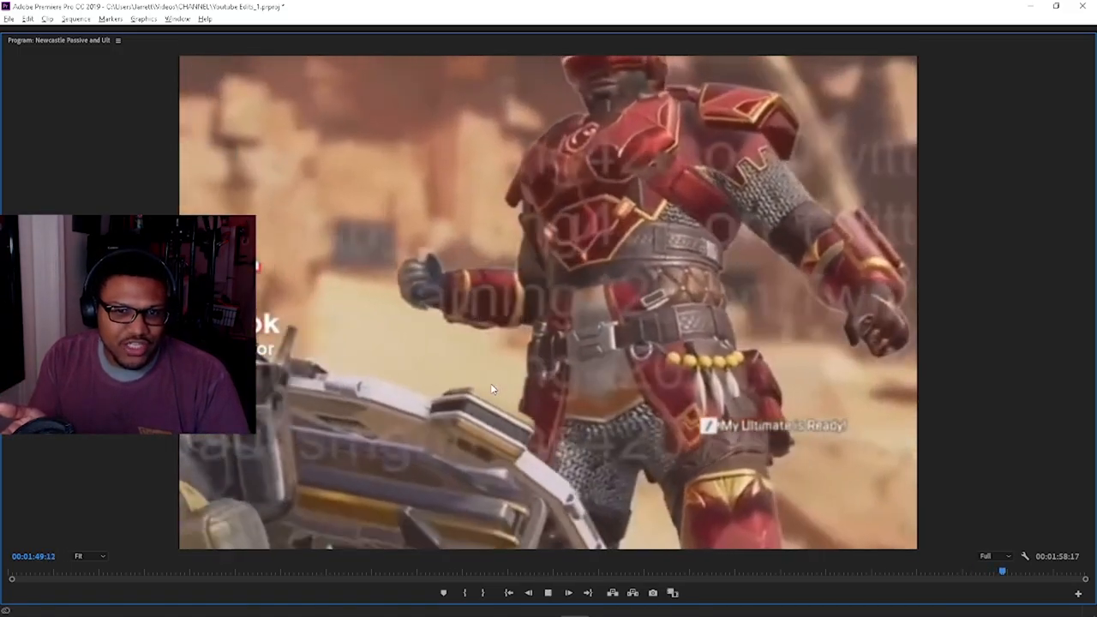